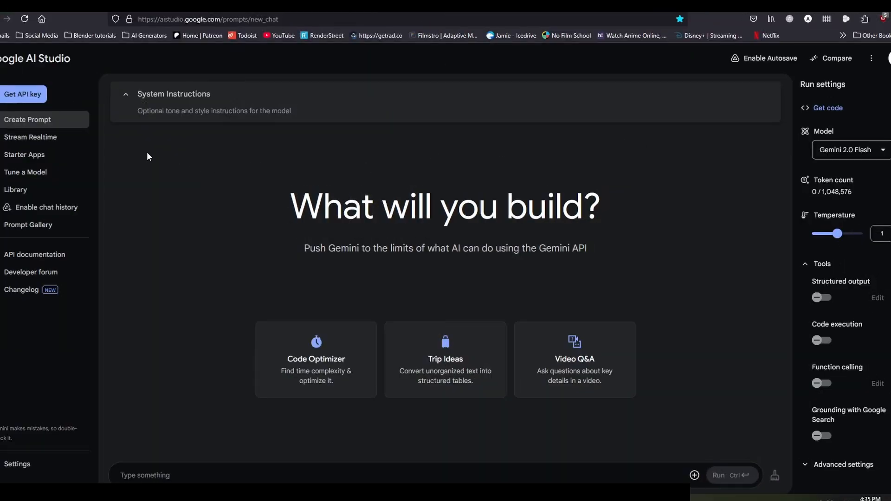
Step: Open Stream Realtime in Google AI Studio and check that the voice is Puck
{"action": "left_click", "coordinate": [30, 137]}
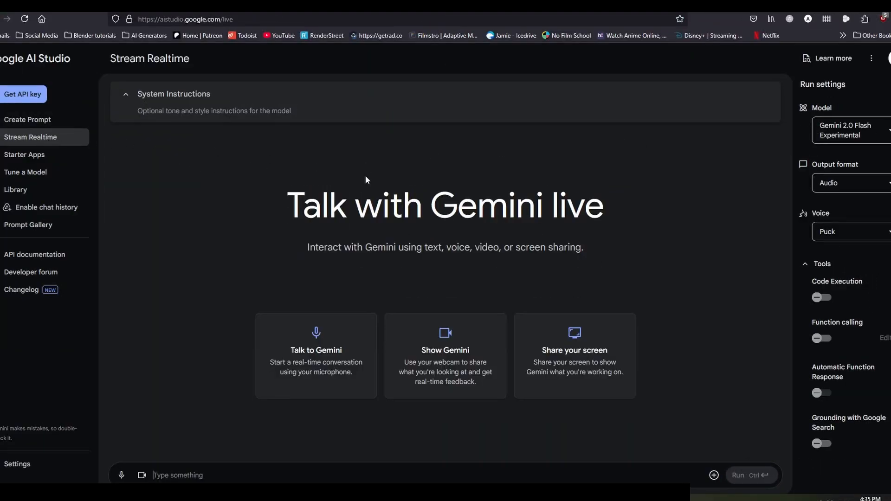
{"action": "left_click", "coordinate": [573, 352]}
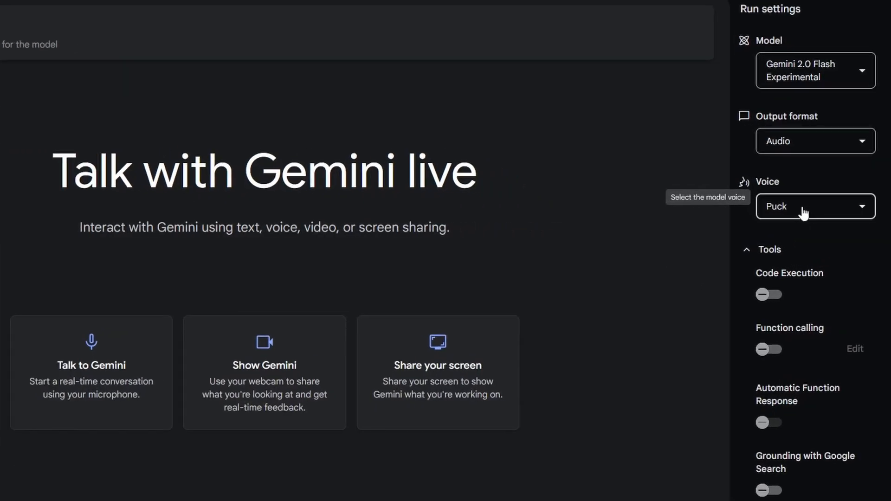
{"action": "left_click", "coordinate": [815, 206]}
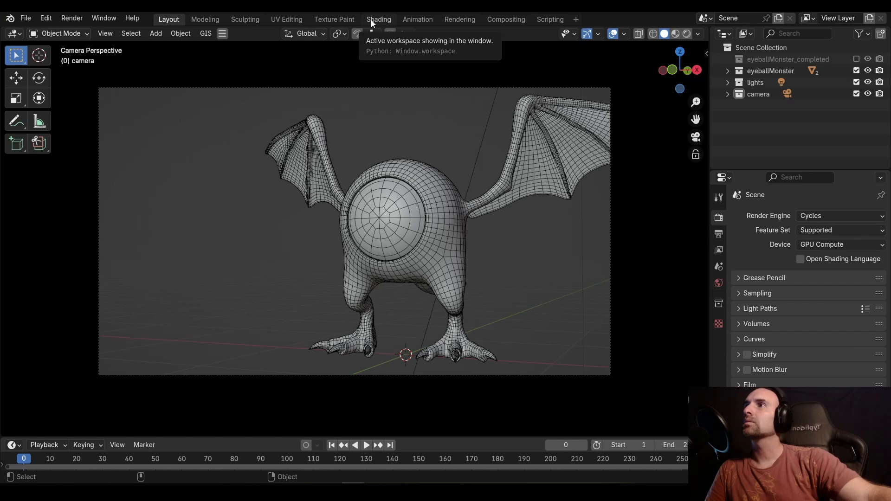
{"action": "mouse_move", "coordinate": [422, 157]}
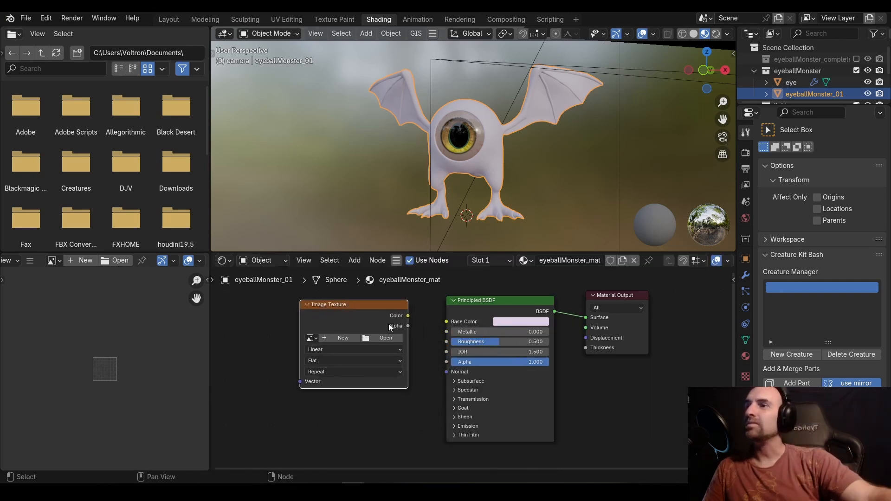
Step: Link Image Texture Color to Base Color and load eyeballMonster_diffuse.png from the textures folder
{"action": "left_click_drag", "start_coordinate": [407, 315], "coordinate": [427, 324]}
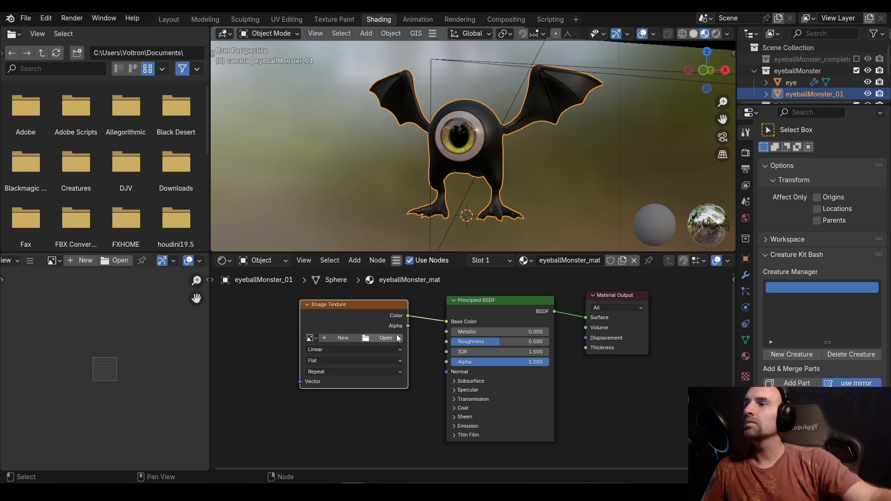
{"action": "left_click", "coordinate": [385, 338]}
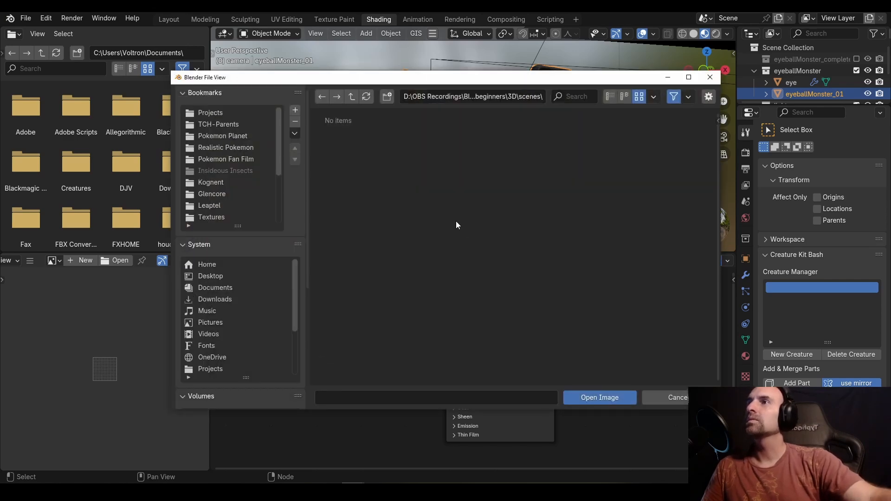
{"action": "left_click", "coordinate": [351, 96]}
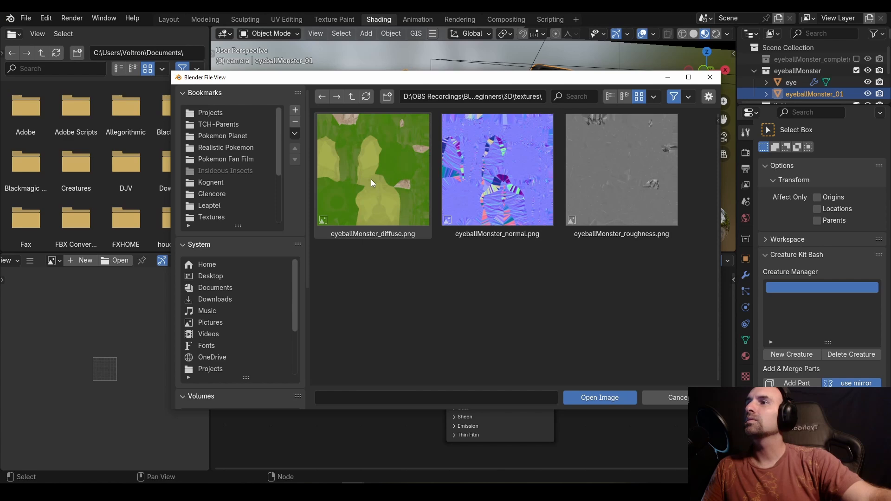
{"action": "left_click", "coordinate": [599, 398]}
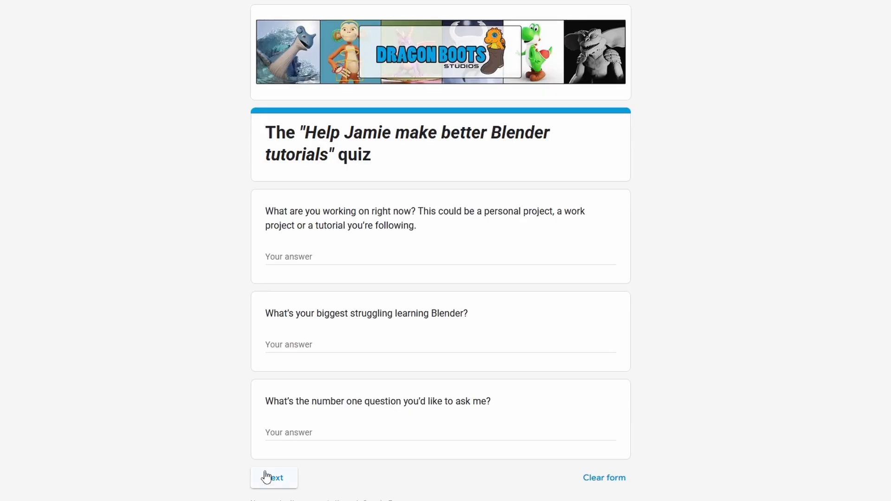
{"action": "left_click", "coordinate": [274, 477]}
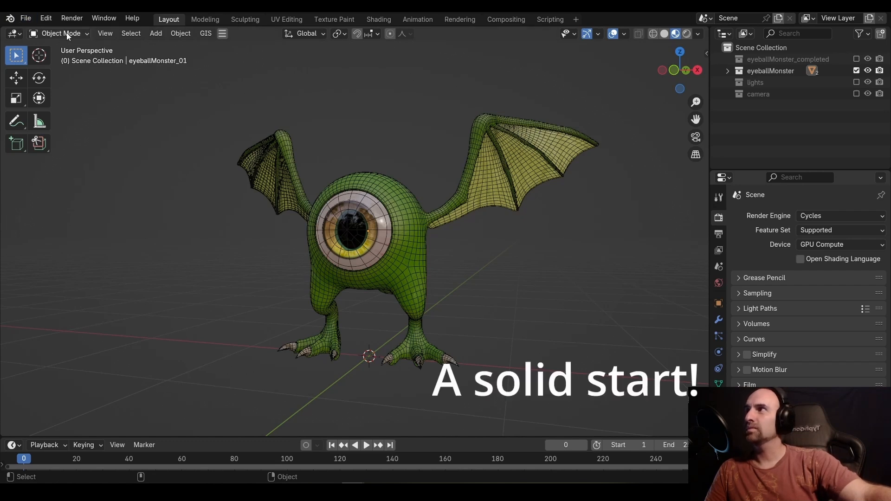
Step: Add a single-bone armature between the eyeball monster's legs
{"action": "key", "text": "shift+a"}
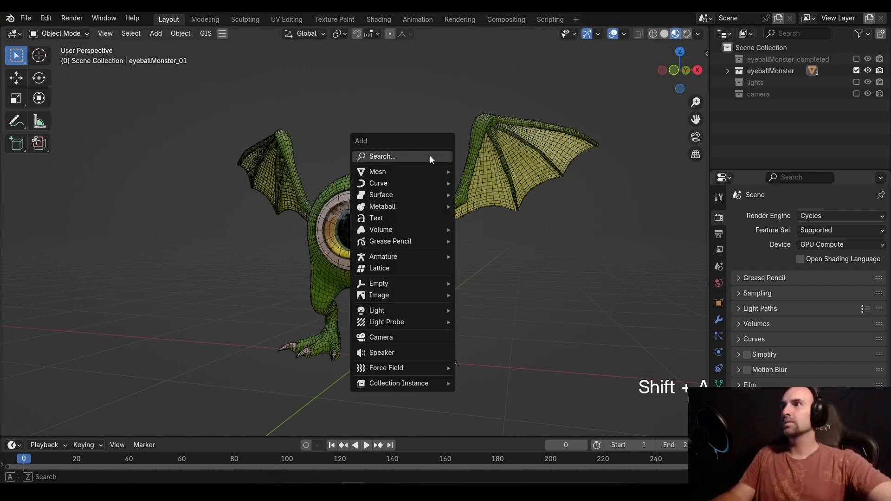
{"action": "mouse_move", "coordinate": [383, 256]}
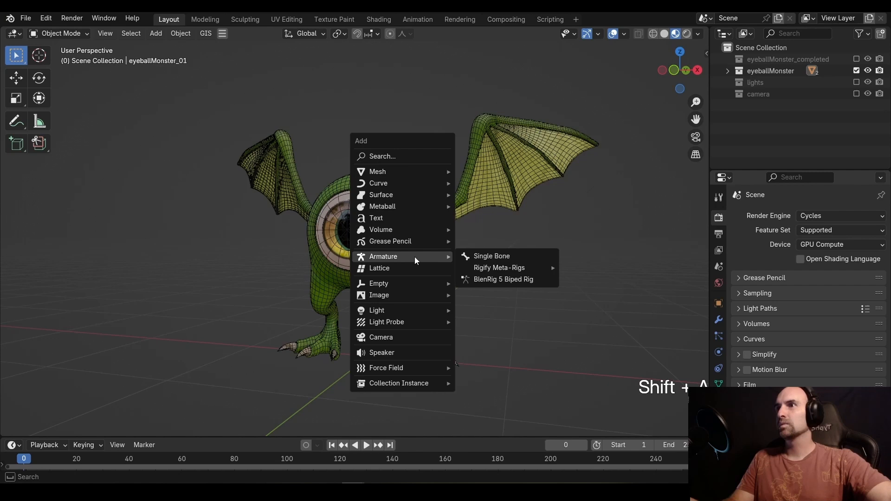
{"action": "left_click", "coordinate": [491, 255]}
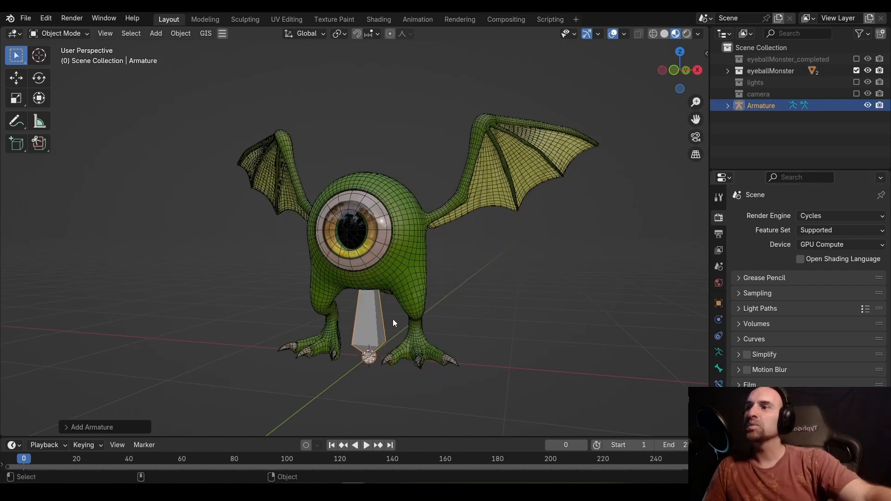
{"action": "mouse_move", "coordinate": [504, 260]}
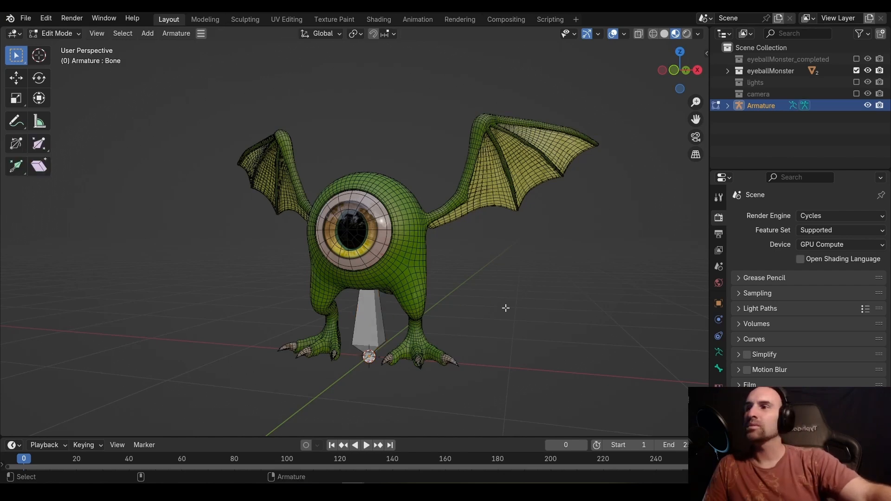
{"action": "mouse_move", "coordinate": [496, 319]}
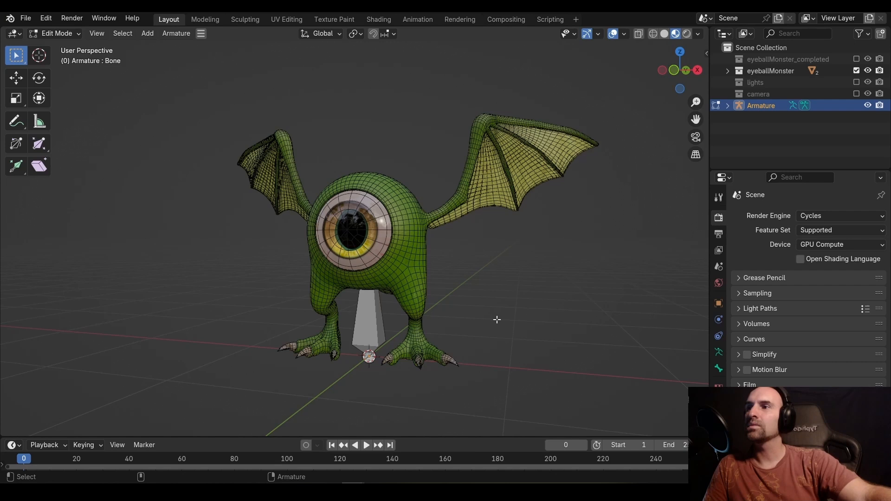
{"action": "mouse_move", "coordinate": [486, 279]}
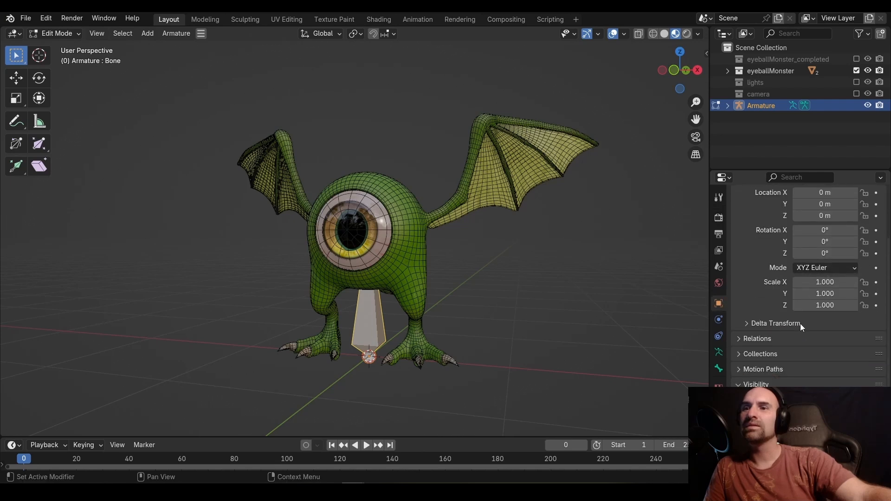
{"action": "scroll", "scroll_direction": "down", "scroll_amount": 3}
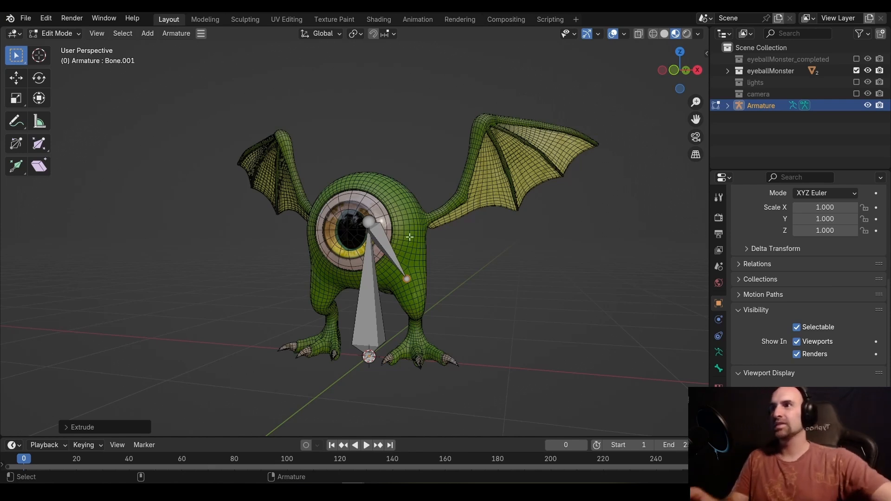
Step: Symmetrize the angled bone from the Armature menu to mirror it across the monster
{"action": "left_click", "coordinate": [175, 33]}
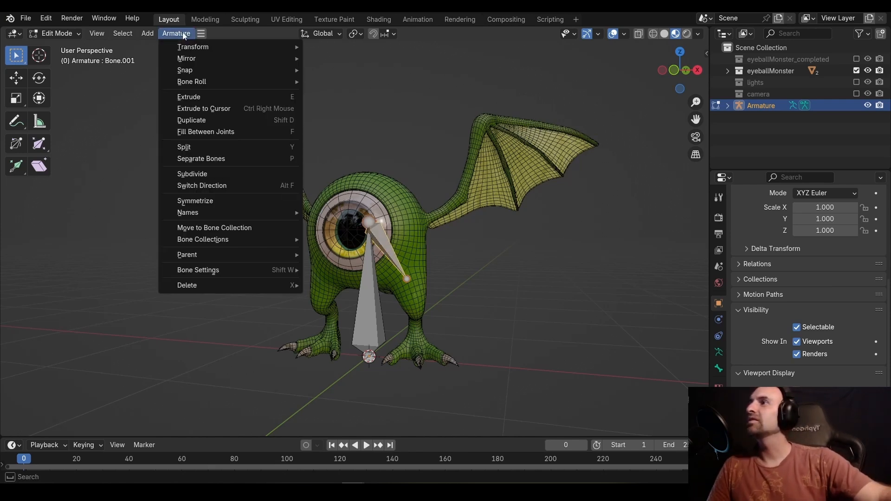
{"action": "left_click", "coordinate": [195, 200]}
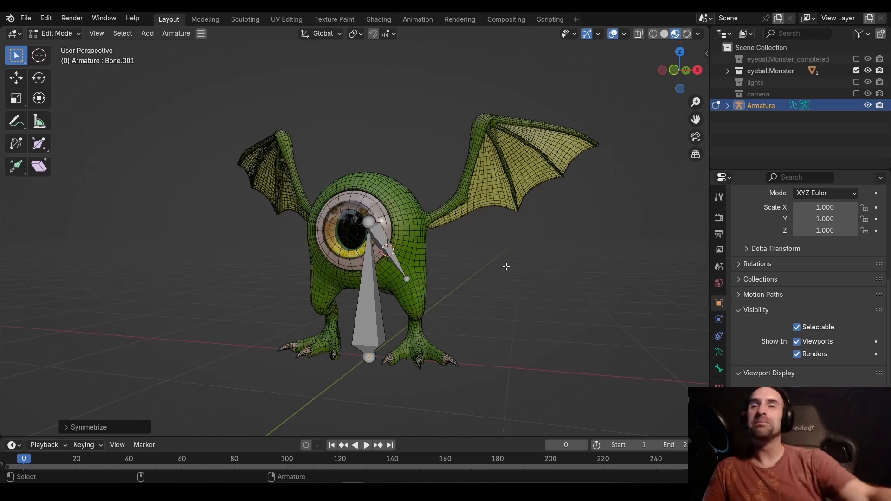
{"action": "mouse_move", "coordinate": [508, 265]}
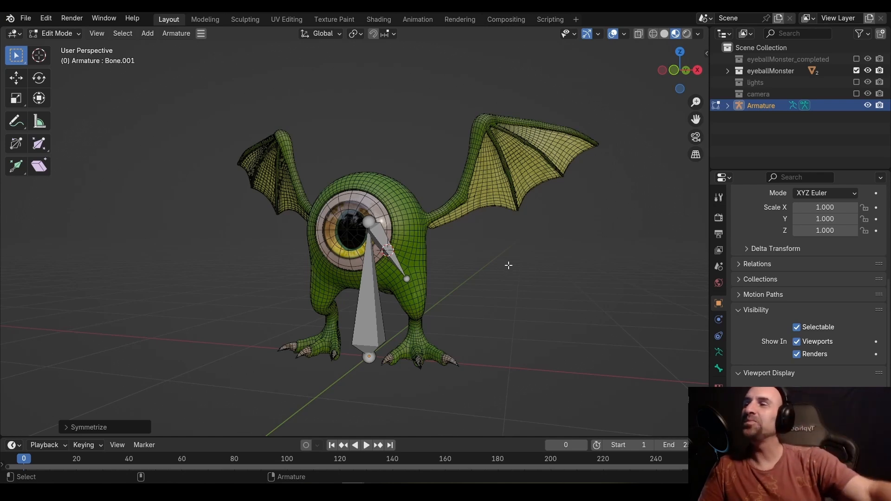
{"action": "mouse_move", "coordinate": [506, 277]}
{"action": "type", "text": "leg.l"}
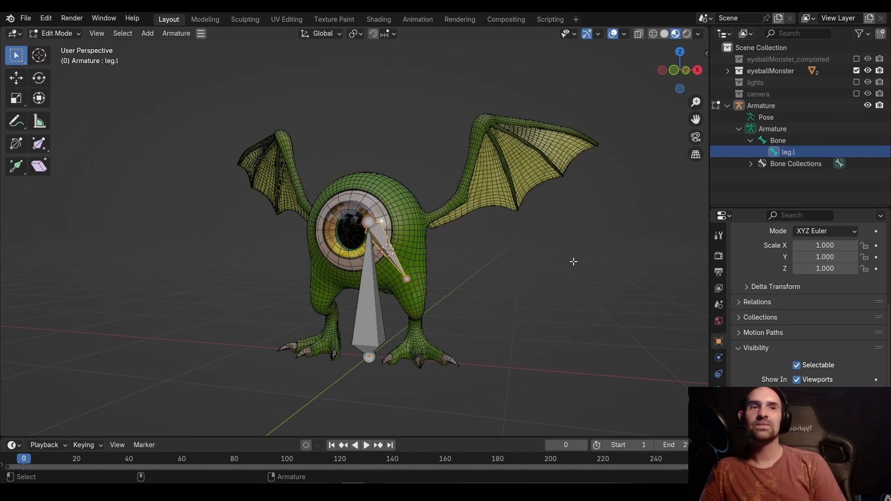
{"action": "mouse_move", "coordinate": [223, 121]}
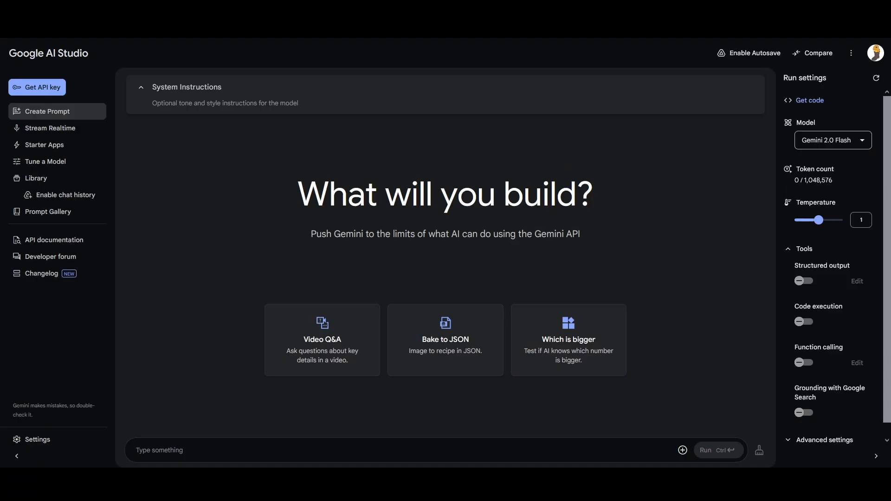
{"action": "mouse_move", "coordinate": [78, 149]}
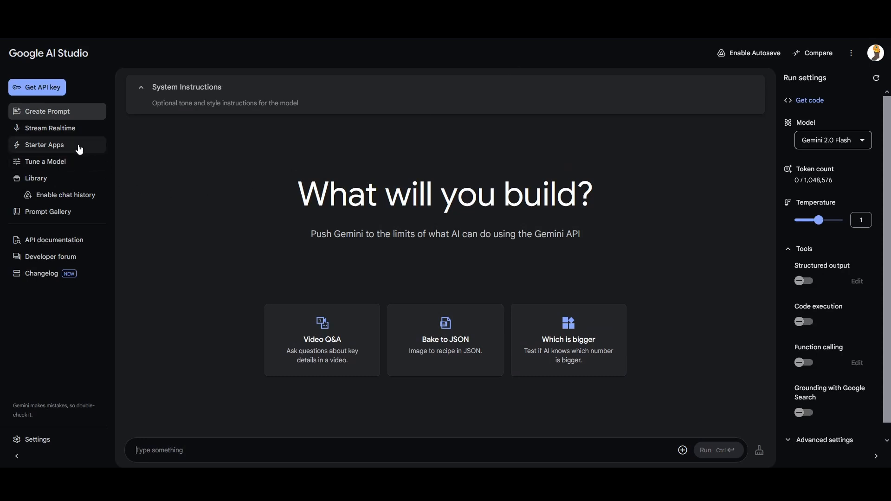
Step: Start a live Gemini stream sharing all of Screen 2, with microphone access allowed
{"action": "left_click", "coordinate": [50, 128]}
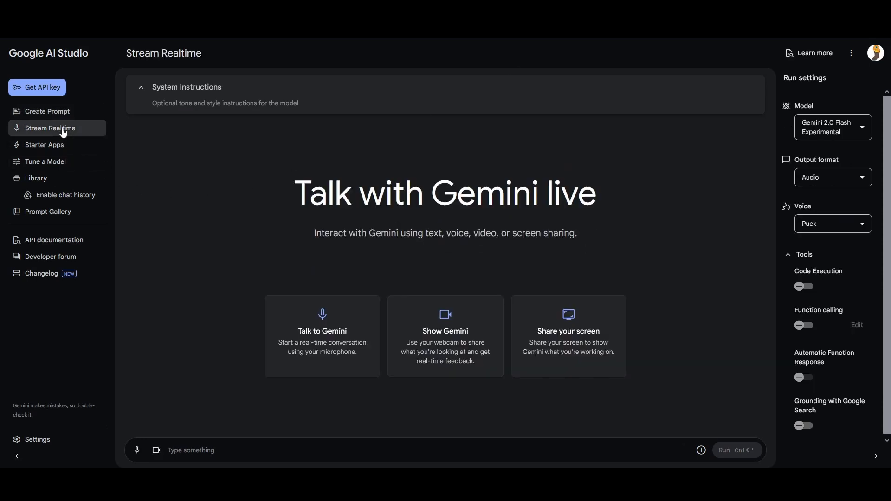
{"action": "left_click", "coordinate": [567, 336]}
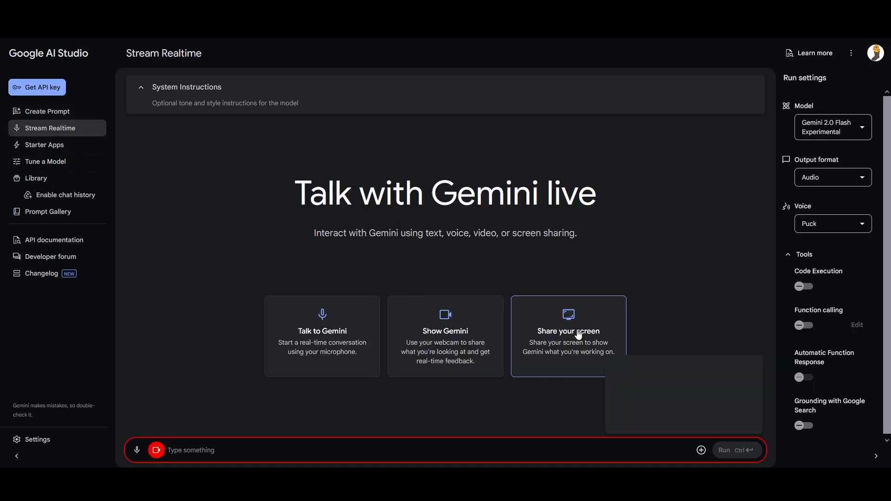
{"action": "left_click", "coordinate": [567, 336]}
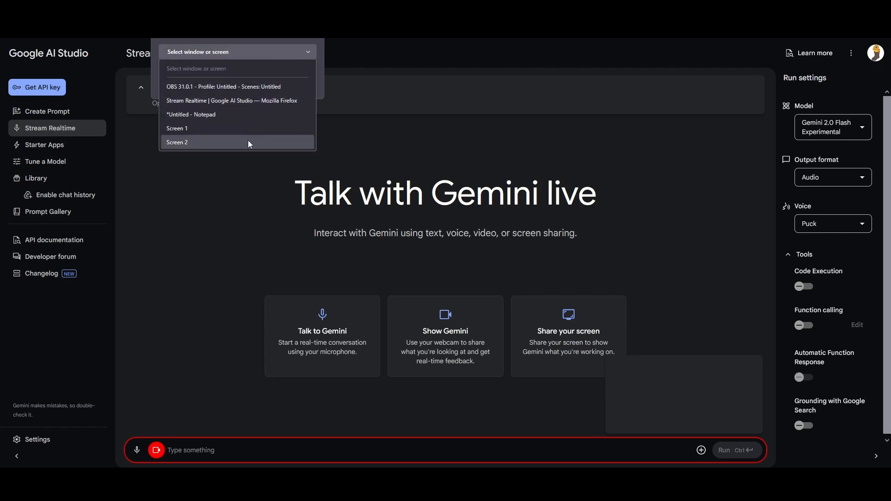
{"action": "left_click", "coordinate": [177, 142]}
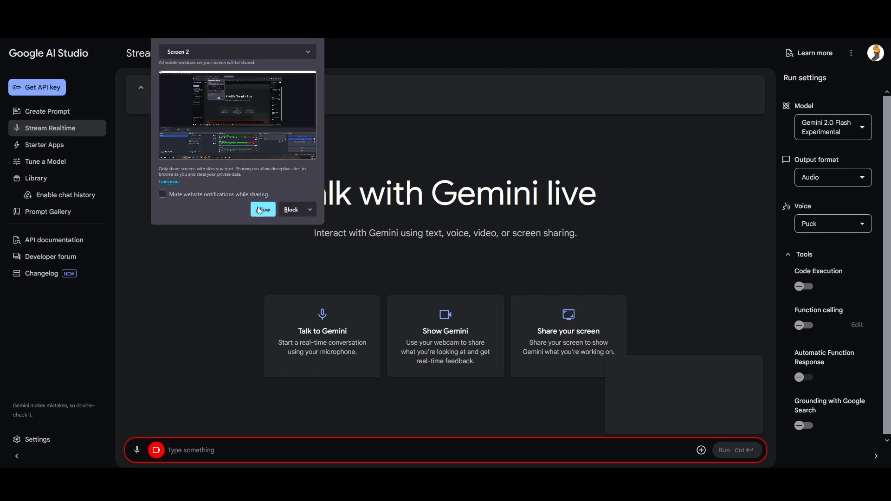
{"action": "left_click", "coordinate": [262, 209]}
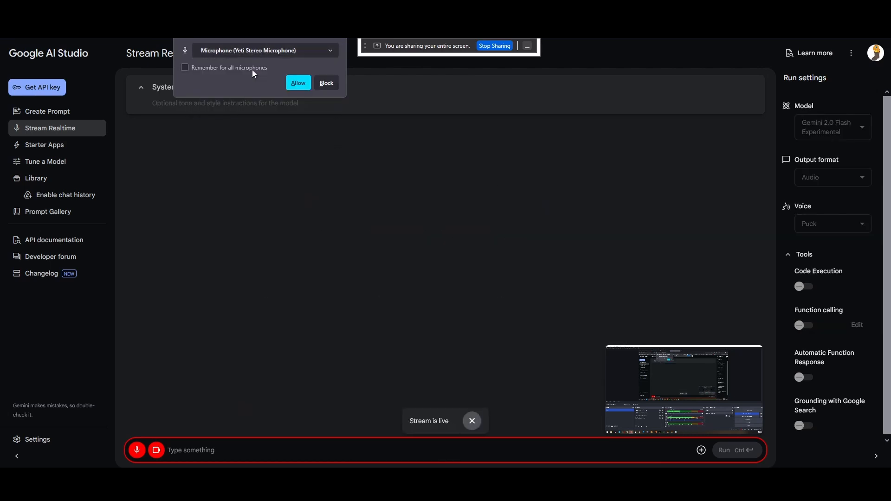
{"action": "left_click", "coordinate": [297, 83]}
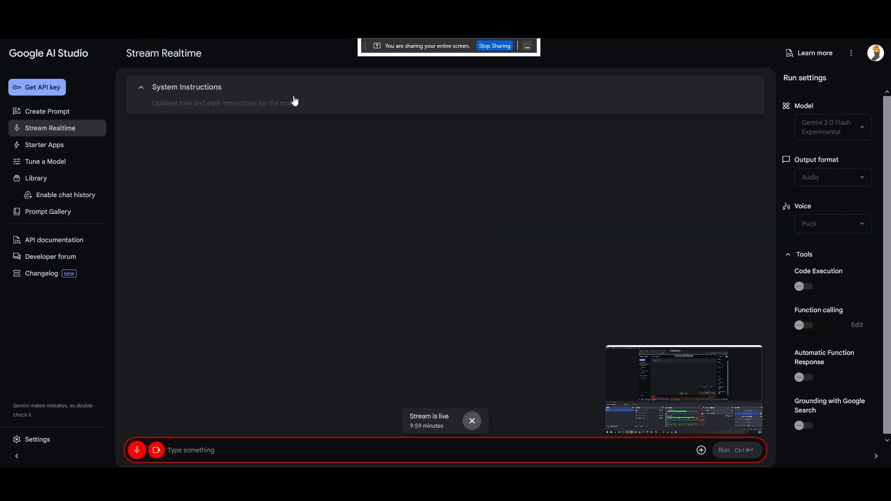